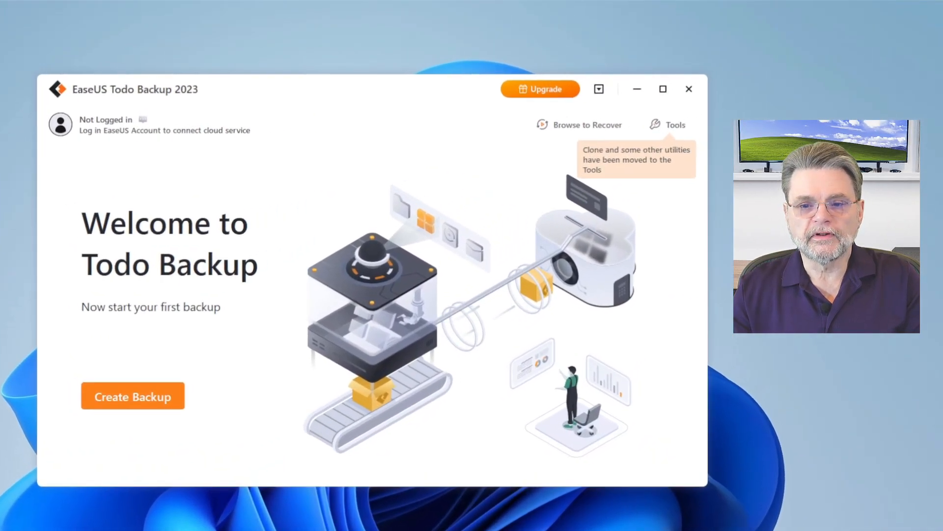
Step: Start a new backup and choose Disk so Hard disk 0 with all partitions is the source
click(133, 395)
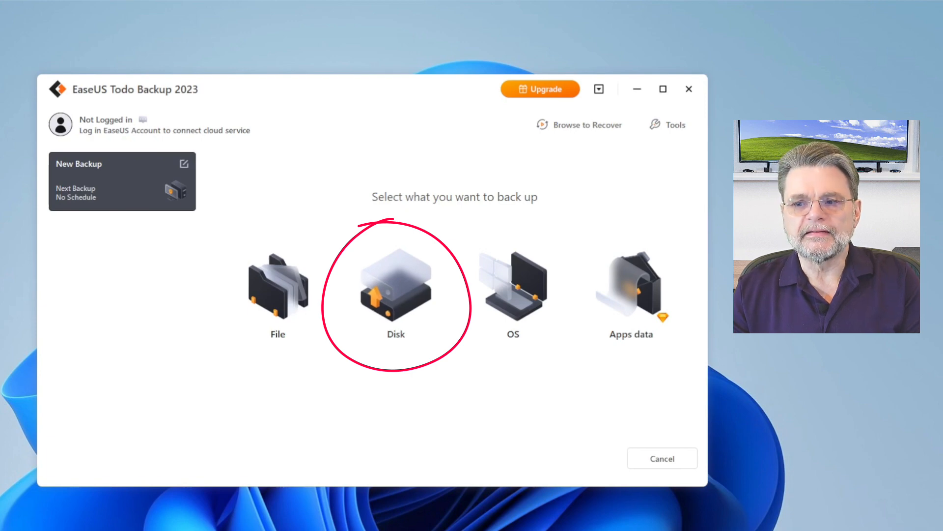
click(395, 289)
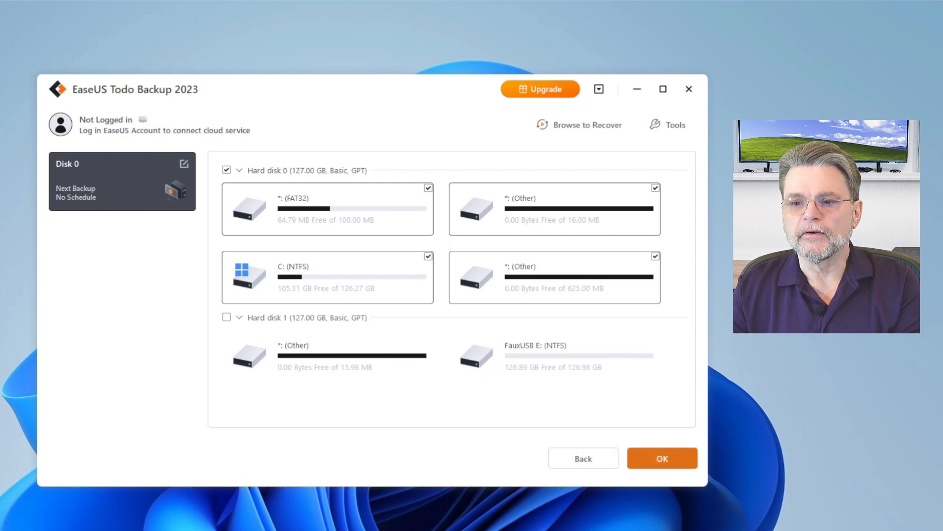
Step: Confirm Hard disk 0 as source and set the destination to E:\My Backups on FauxUSB
click(661, 458)
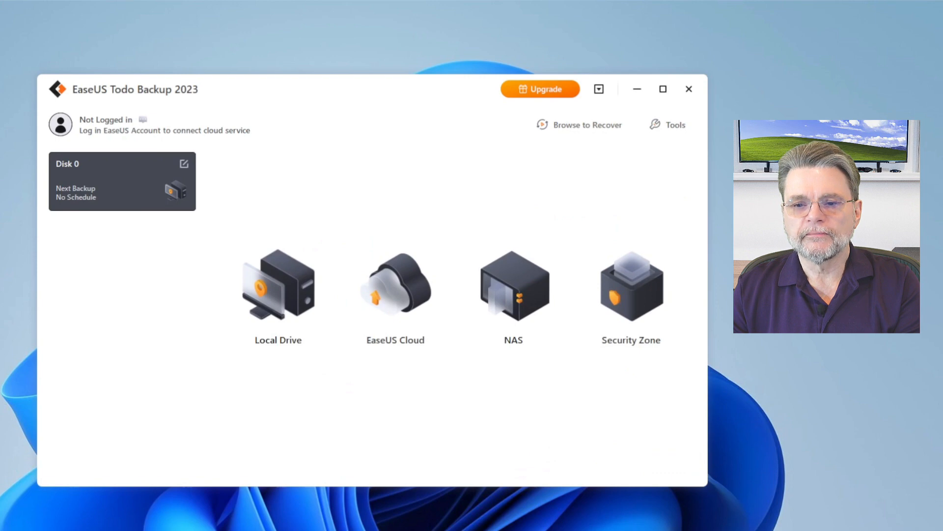
click(277, 286)
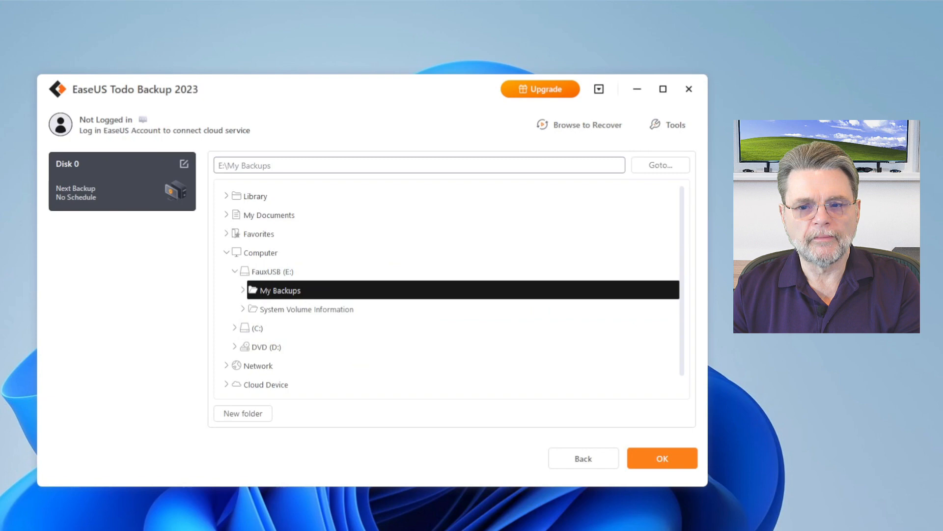
click(661, 458)
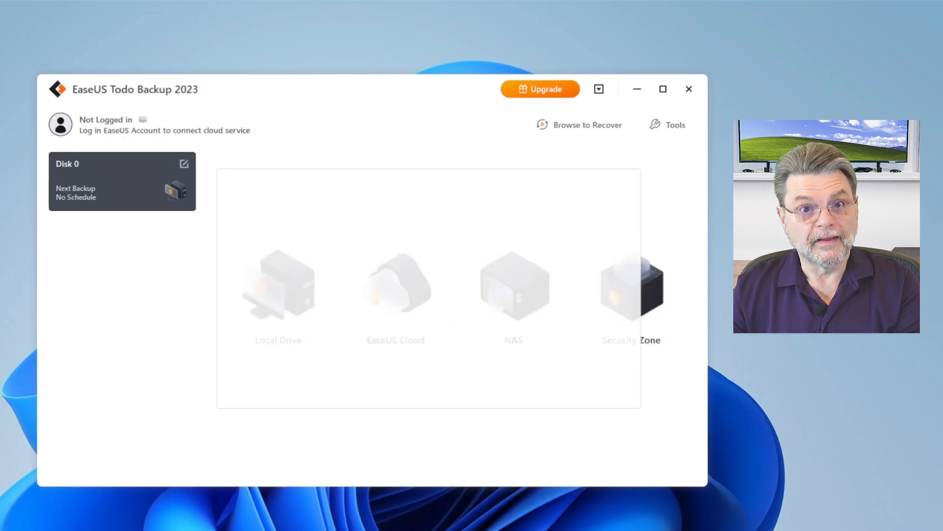
click(277, 286)
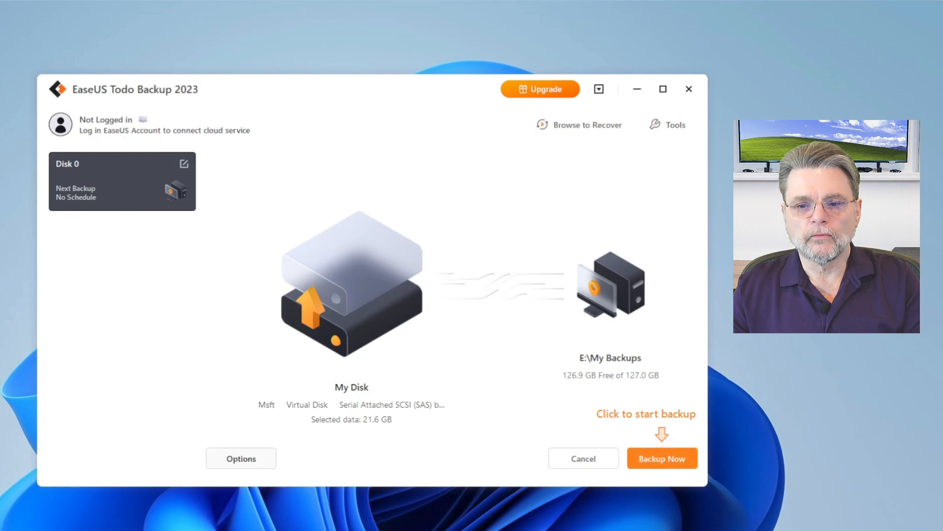
Step: Set compression to High, then review Backup Splitting, Encryption and File Settings
click(240, 458)
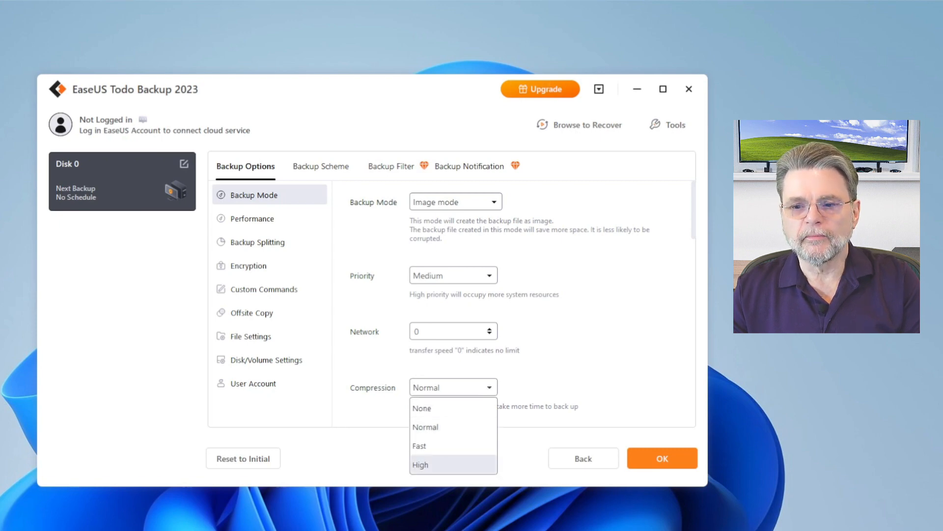
click(419, 464)
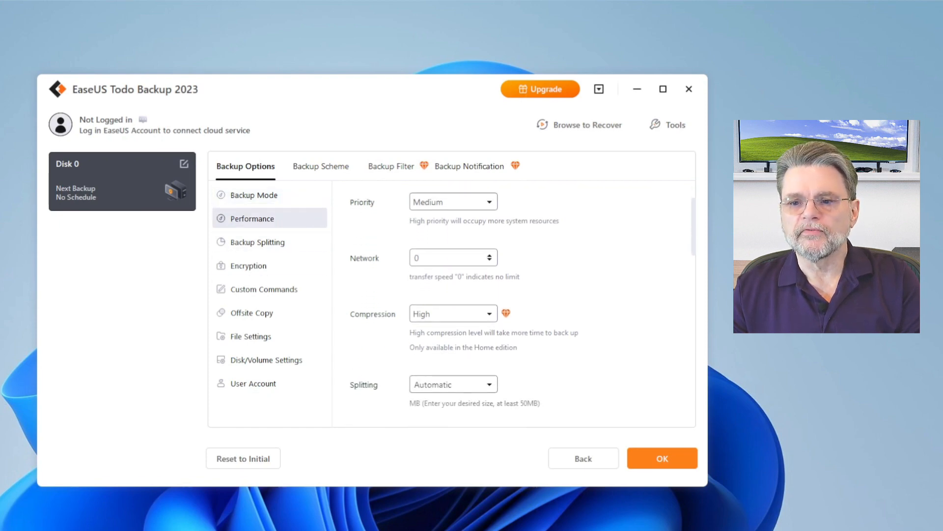
click(257, 241)
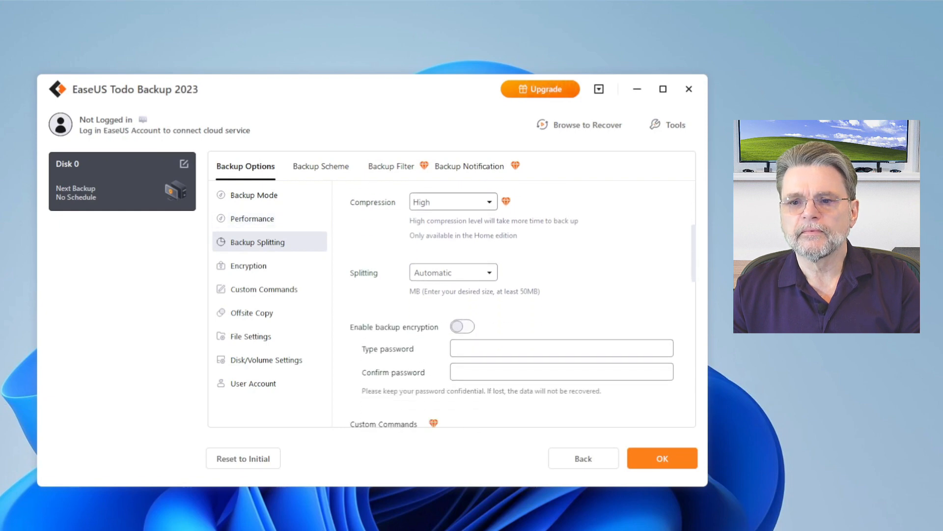
click(246, 266)
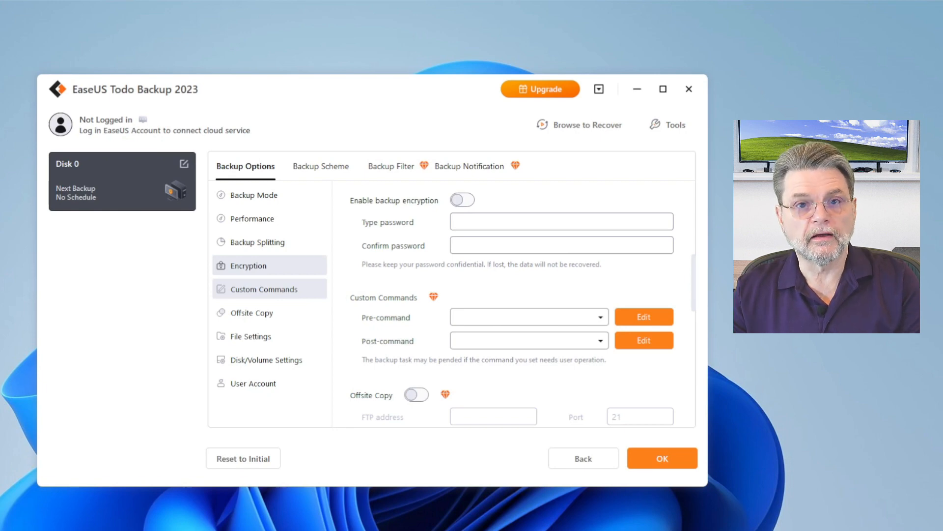
click(250, 313)
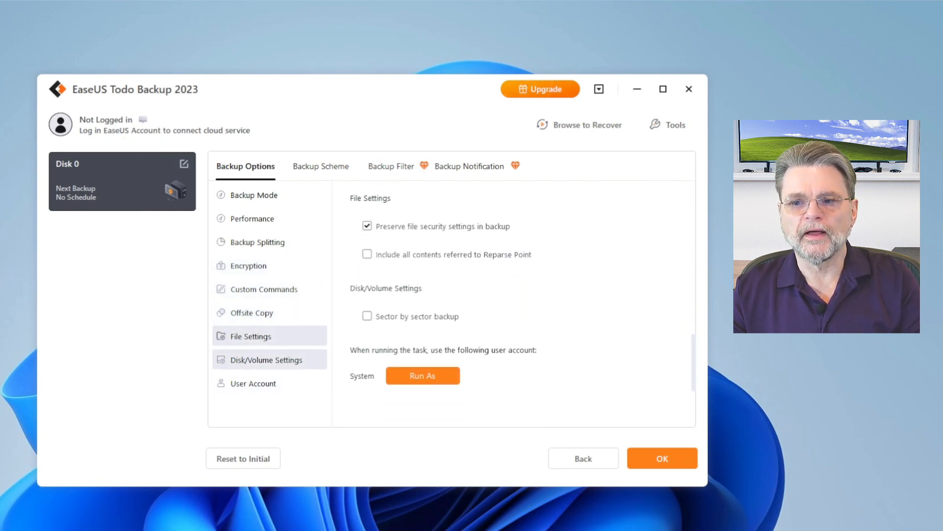
click(267, 360)
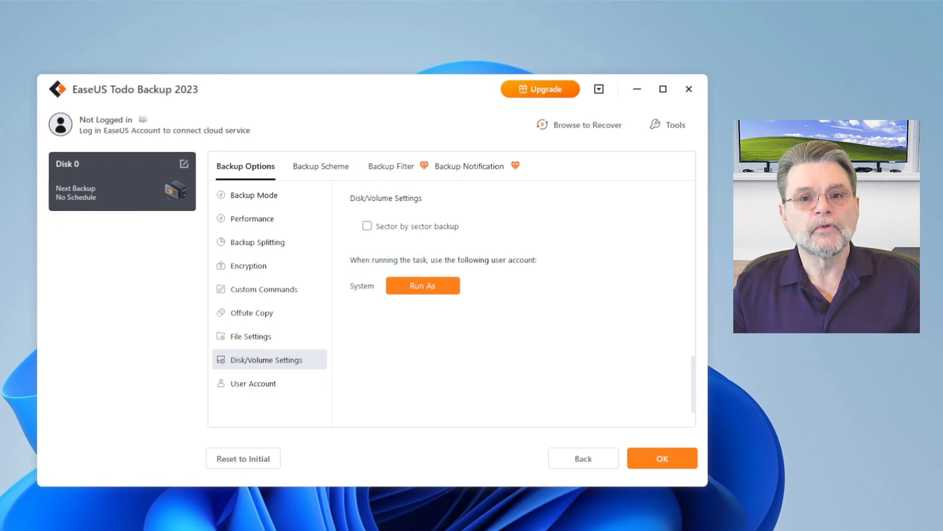
click(253, 383)
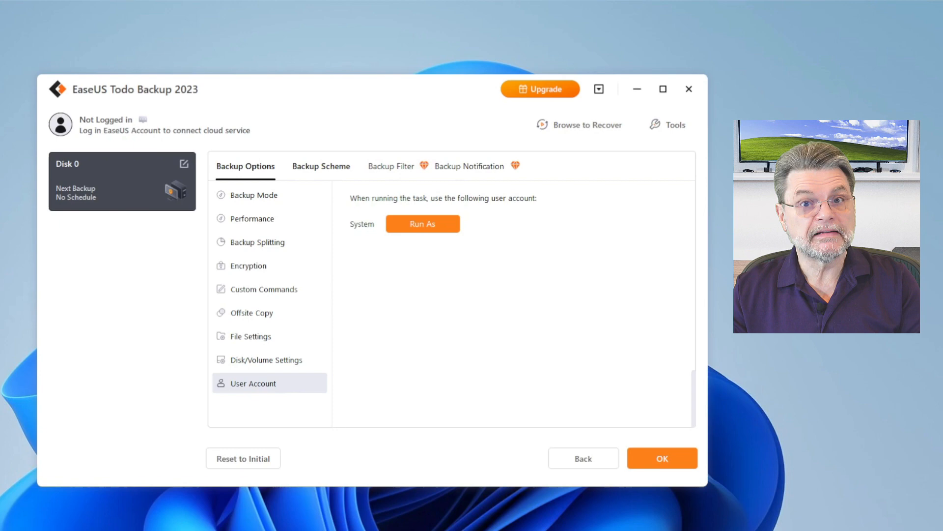
Step: Review Backup Scheme, Filter and Notification settings and accept the options
click(320, 166)
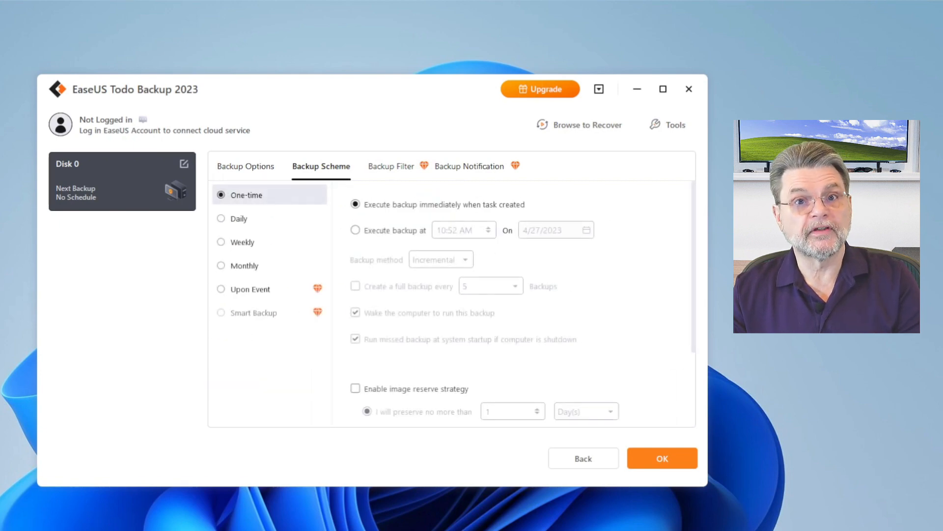
click(390, 166)
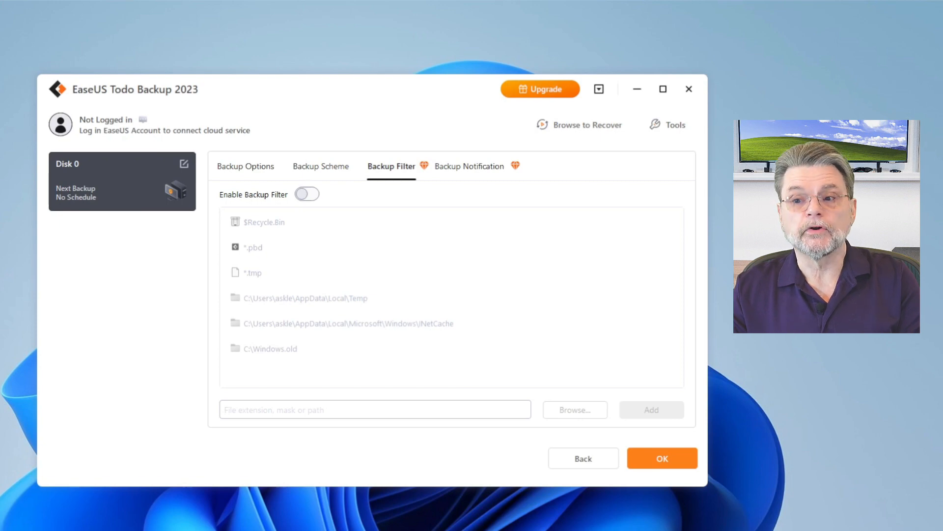
click(470, 166)
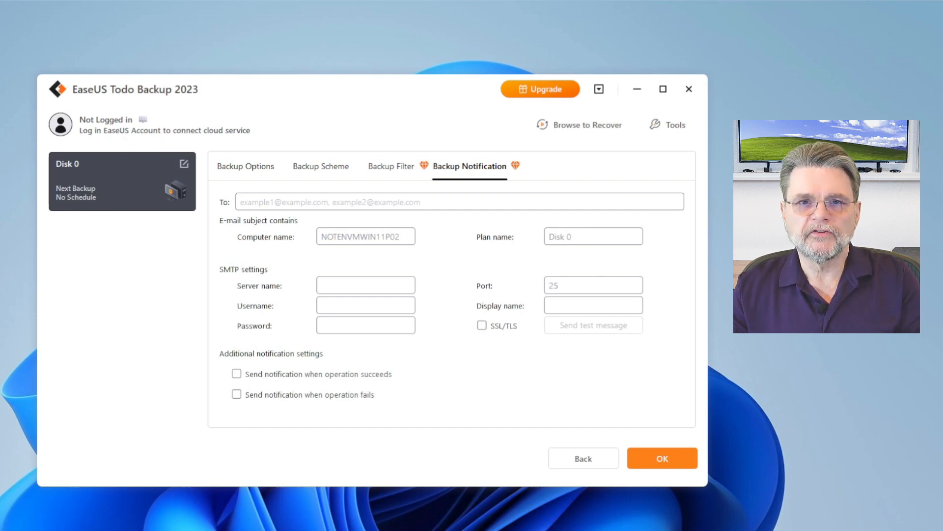
click(661, 458)
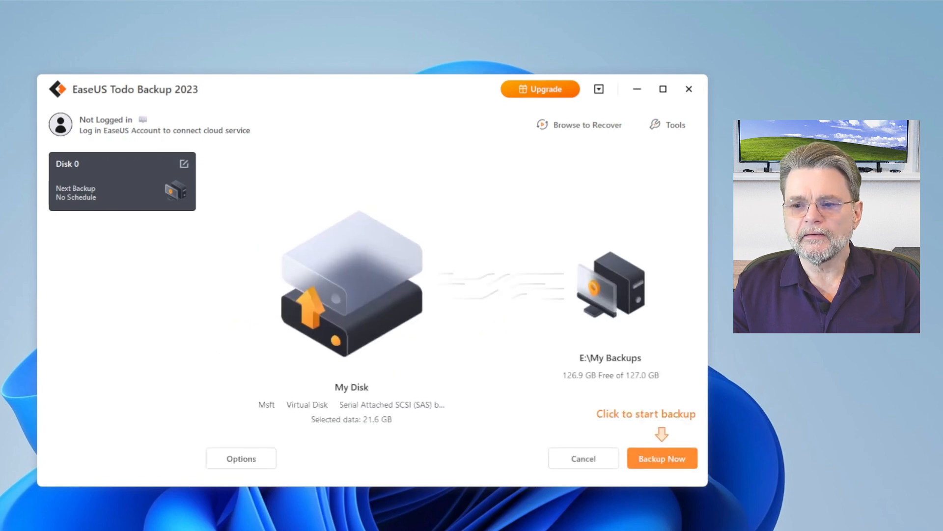
Step: Run Backup Now so Disk 0 is backed up to E:\My Backups successfully
click(662, 458)
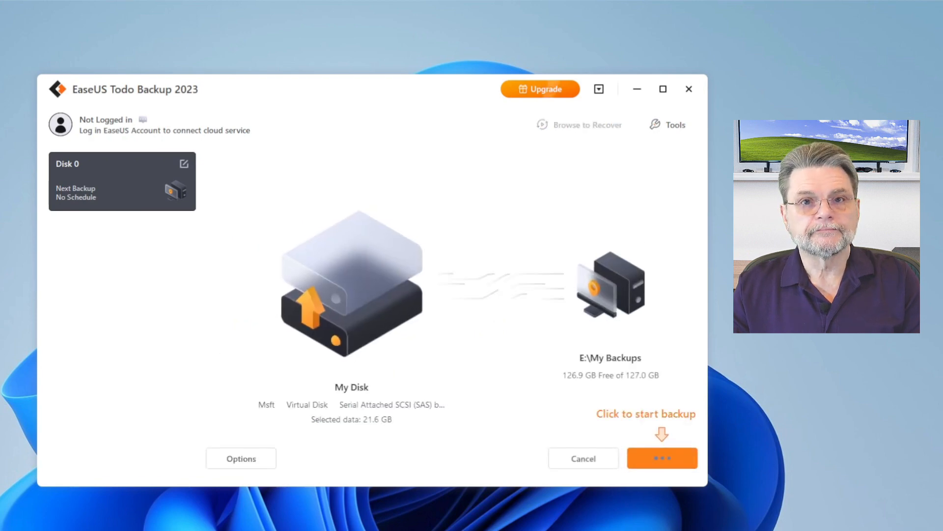
click(661, 458)
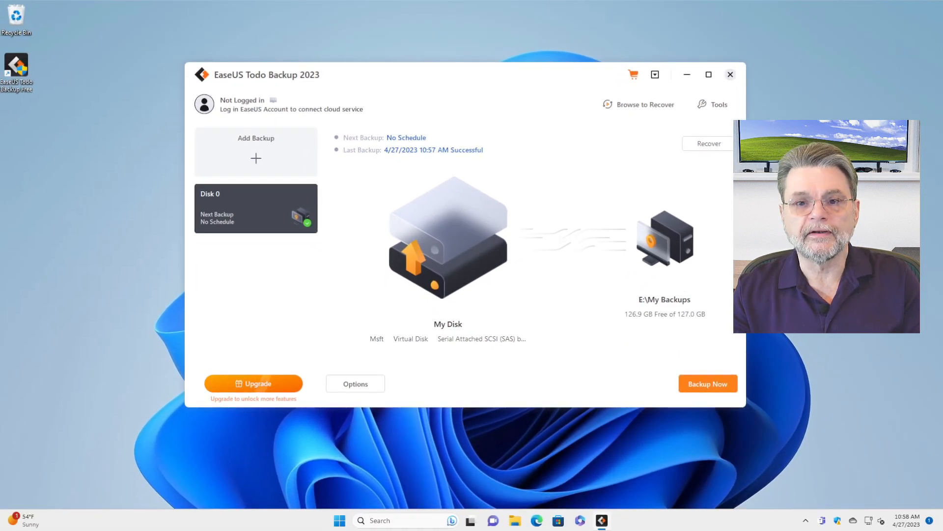
Step: Close EaseUS and browse File Explorer to E:\My Backups\Disk 0 showing Disk 0_20230427_Full_v1
click(730, 74)
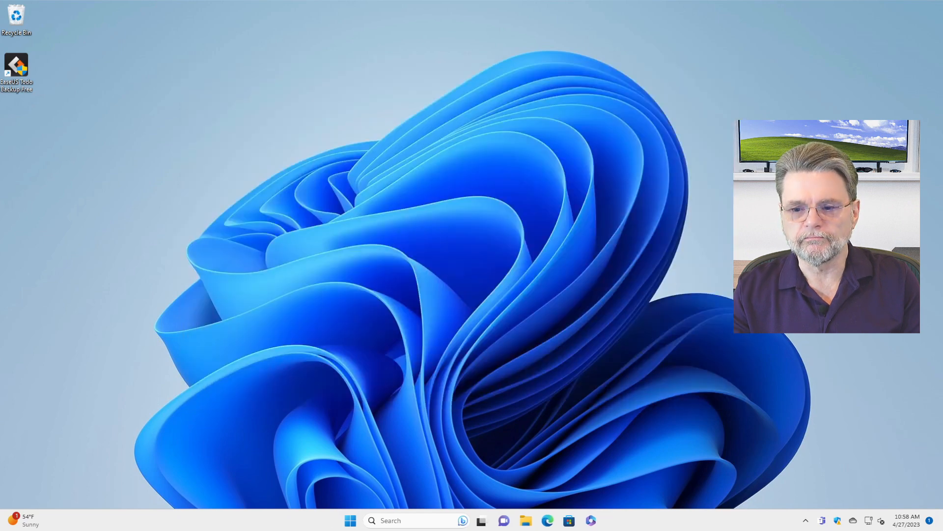
click(525, 520)
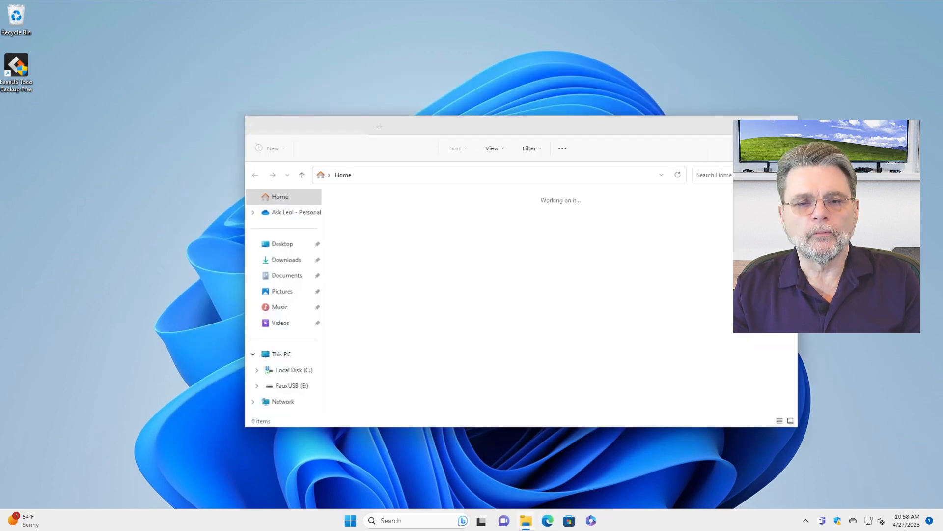
click(293, 385)
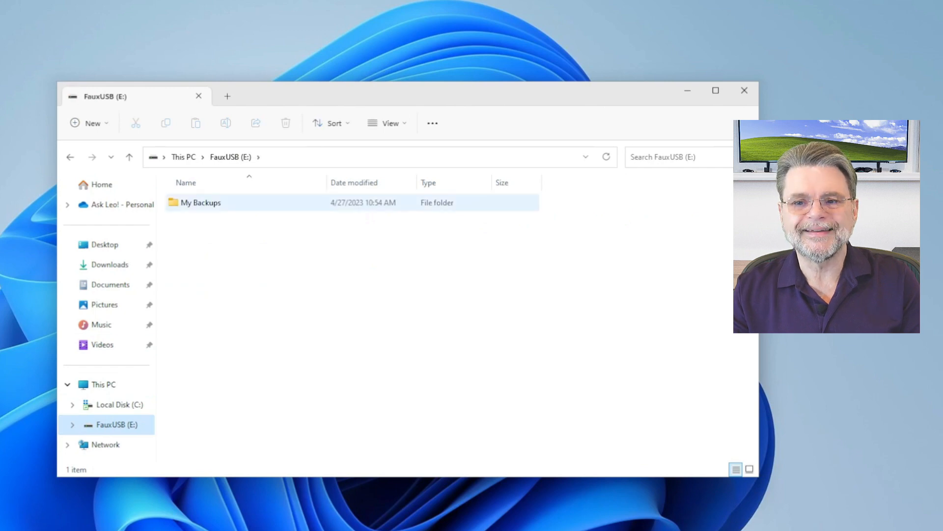
double_click(200, 203)
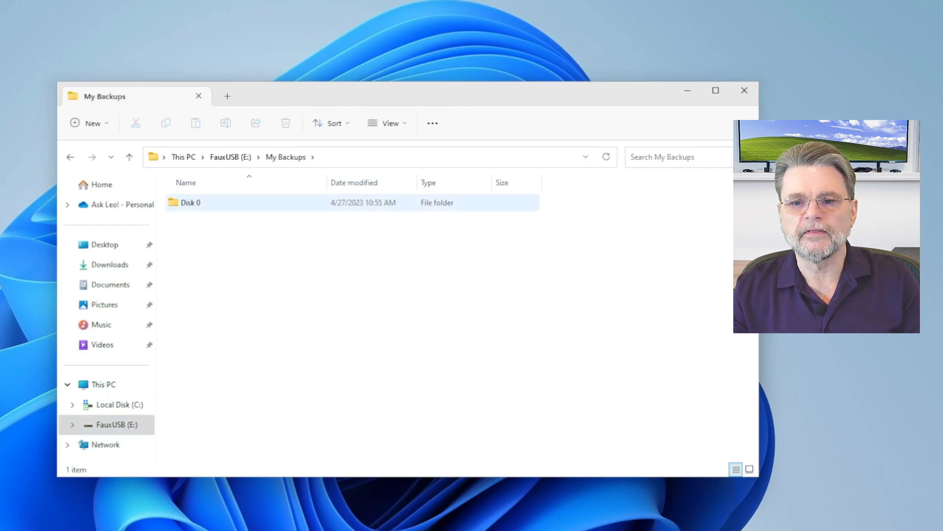
double_click(190, 203)
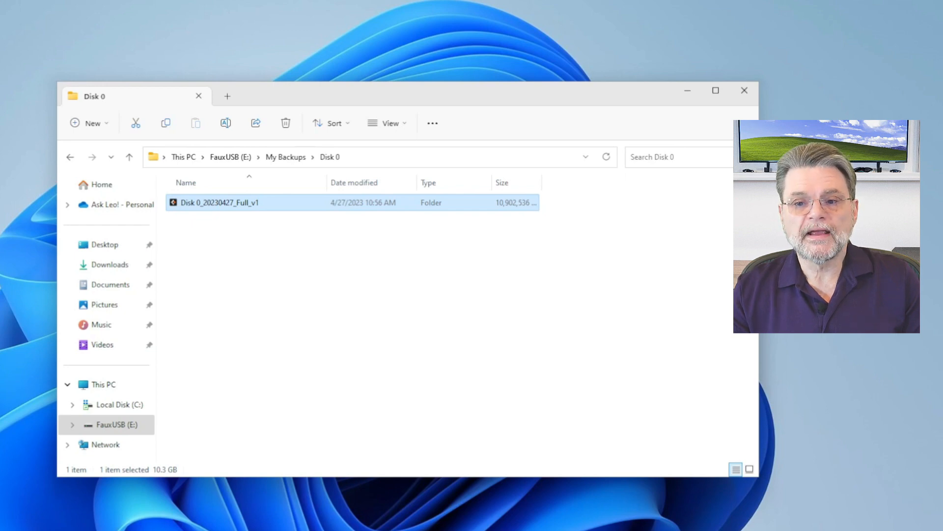
double_click(218, 203)
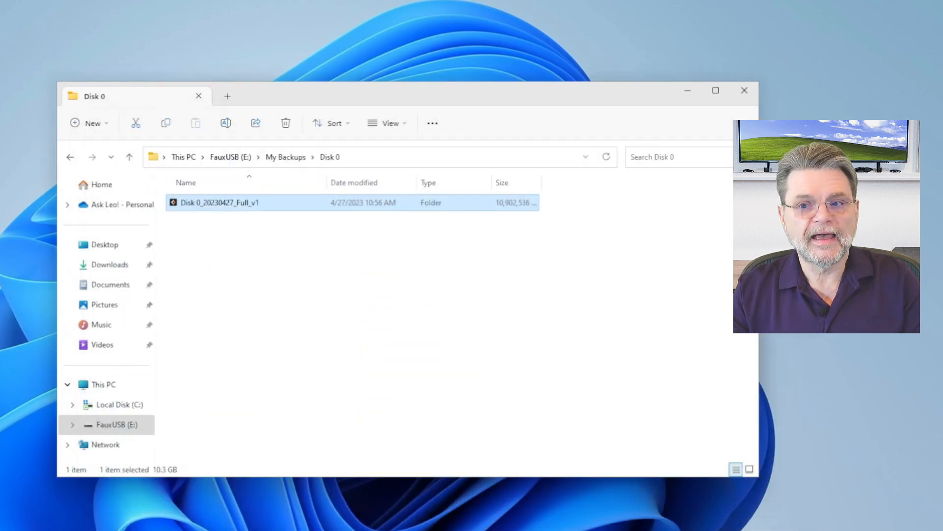
click(744, 90)
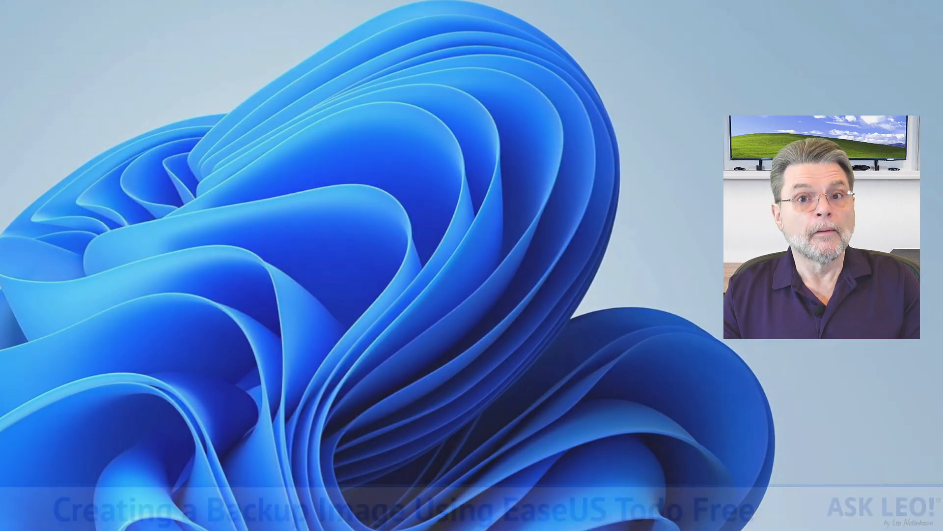